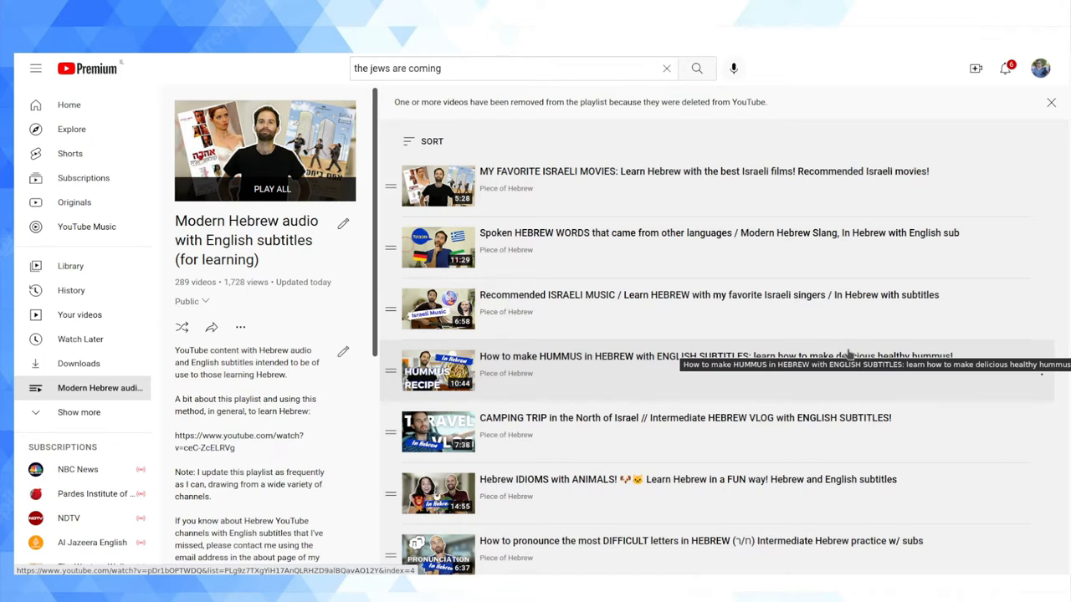
mouse_move(282, 464)
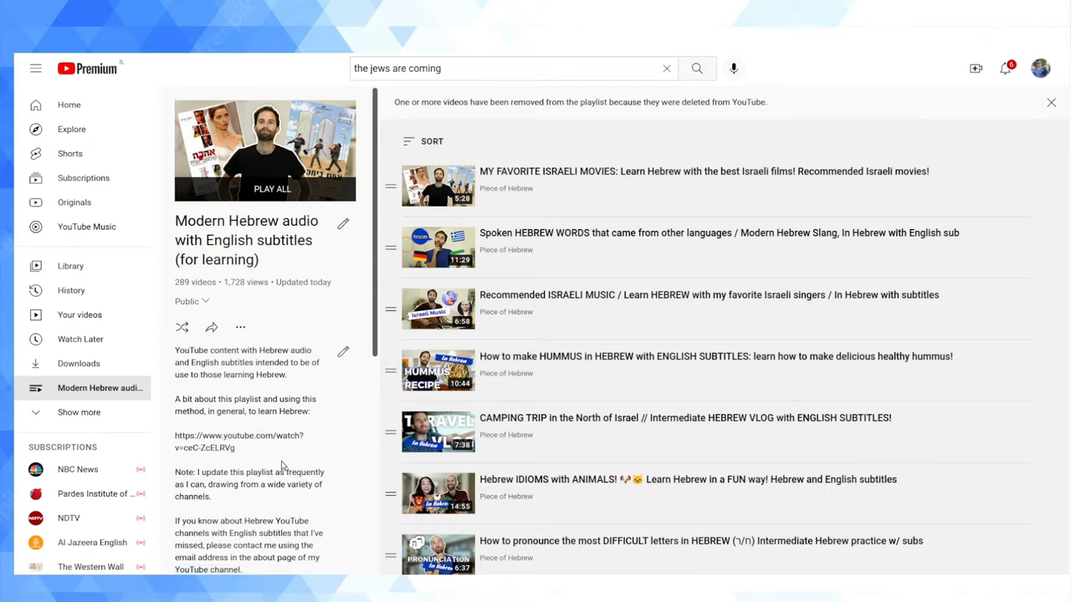
mouse_move(272, 428)
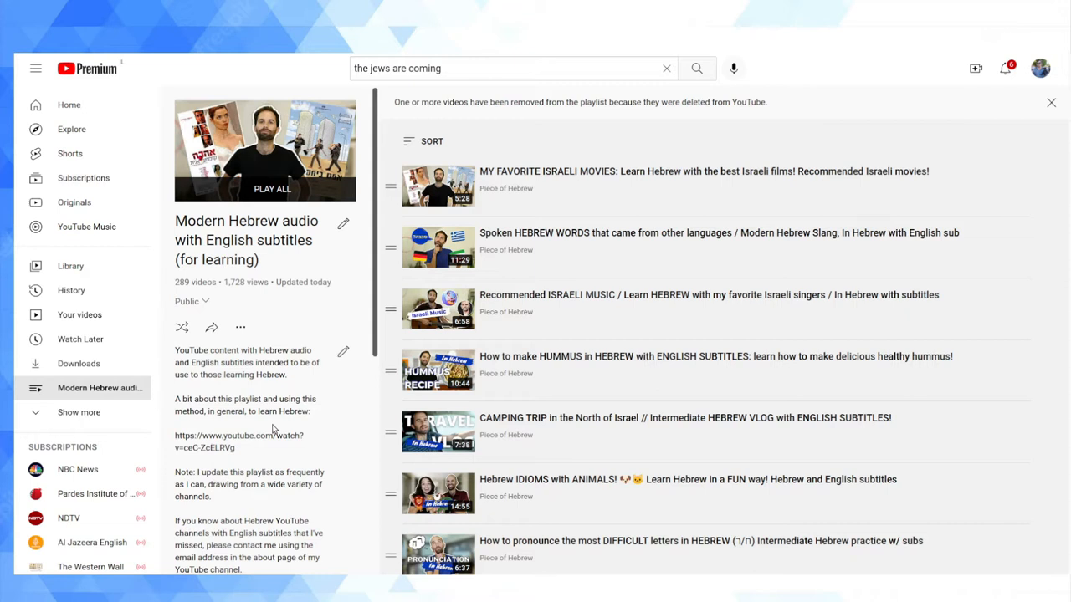
Step: Browse the כתובות באנגלית search results and reveal the FILTERS options
scroll("down", 3)
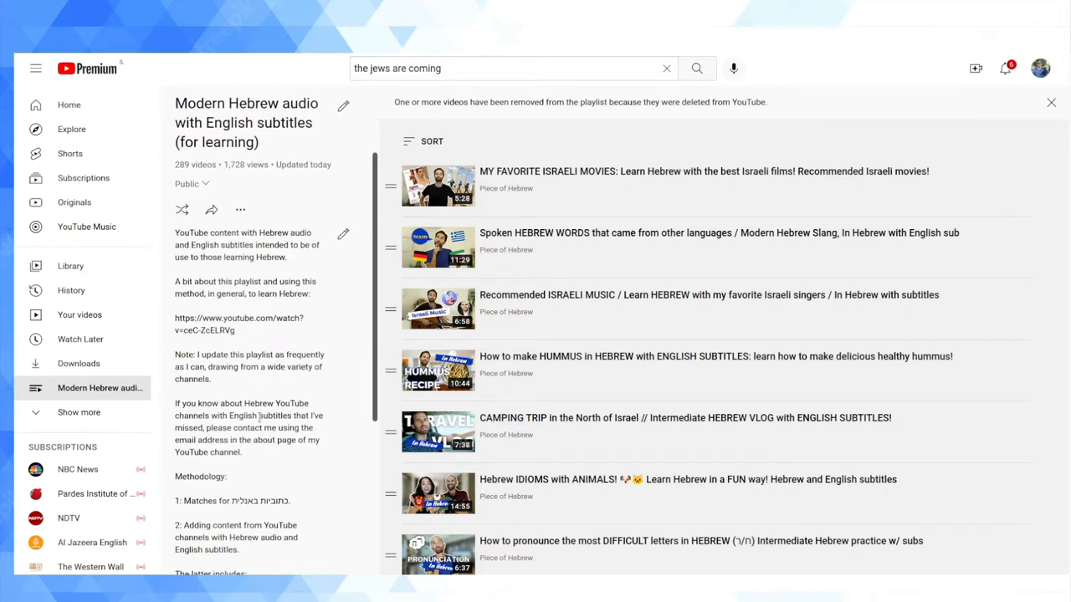
mouse_move(263, 386)
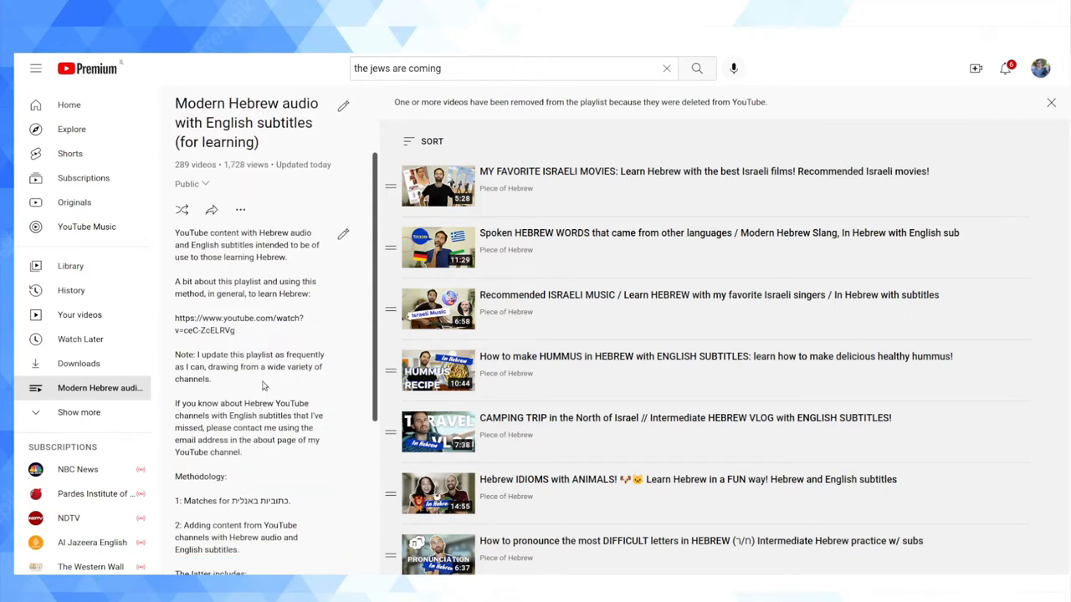
scroll("down", 3)
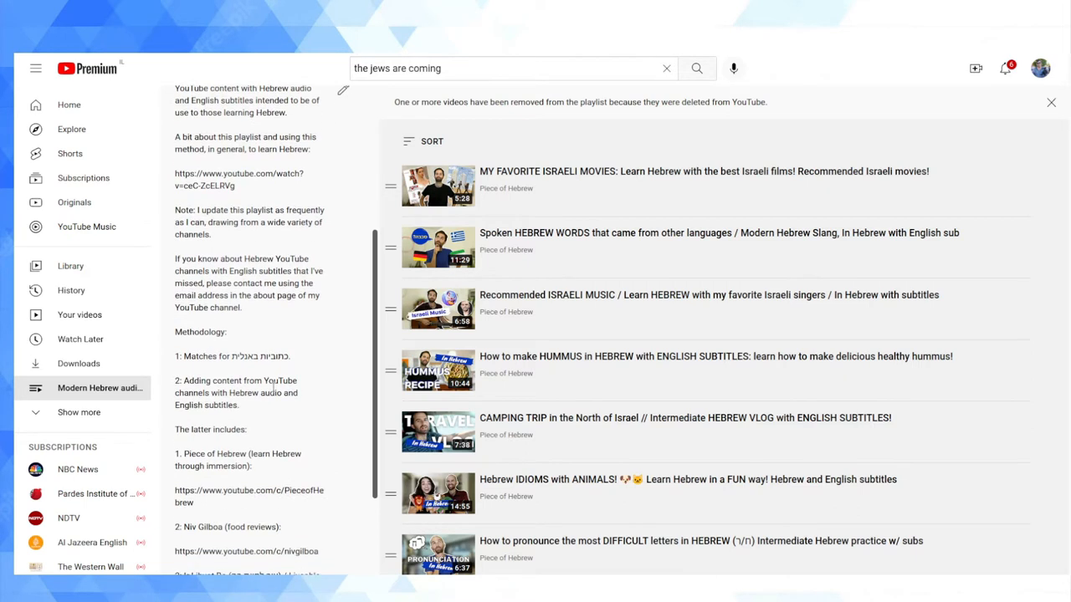
scroll("down", 3)
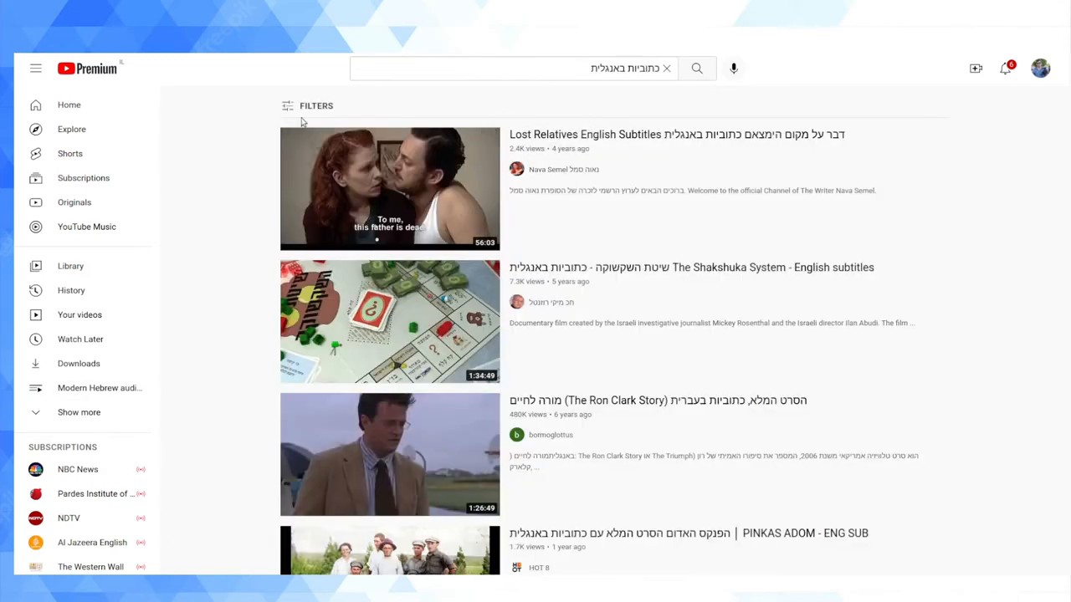
left_click(307, 105)
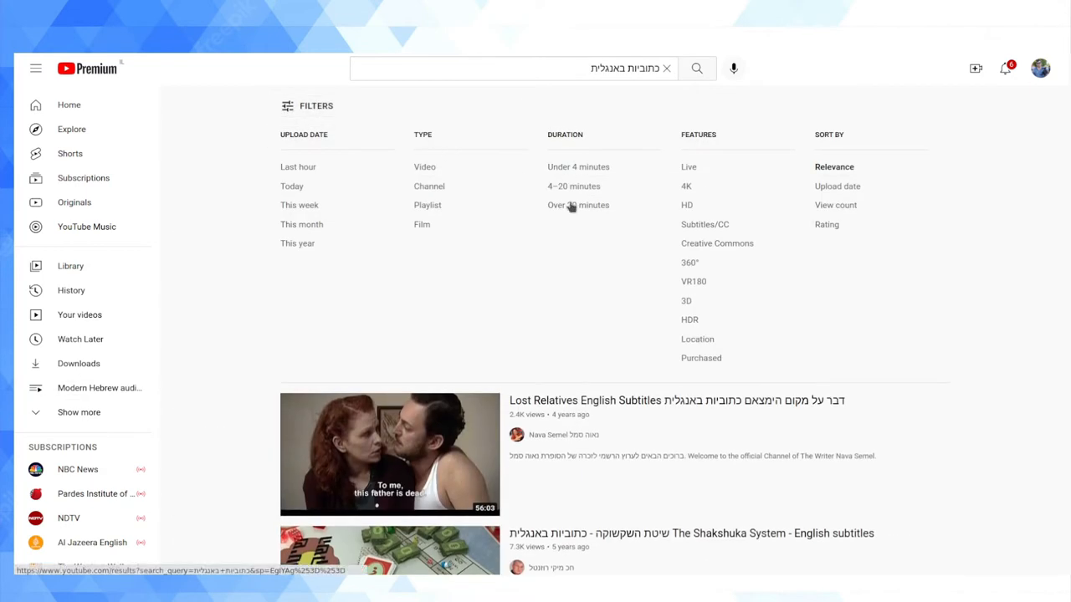
left_click(307, 106)
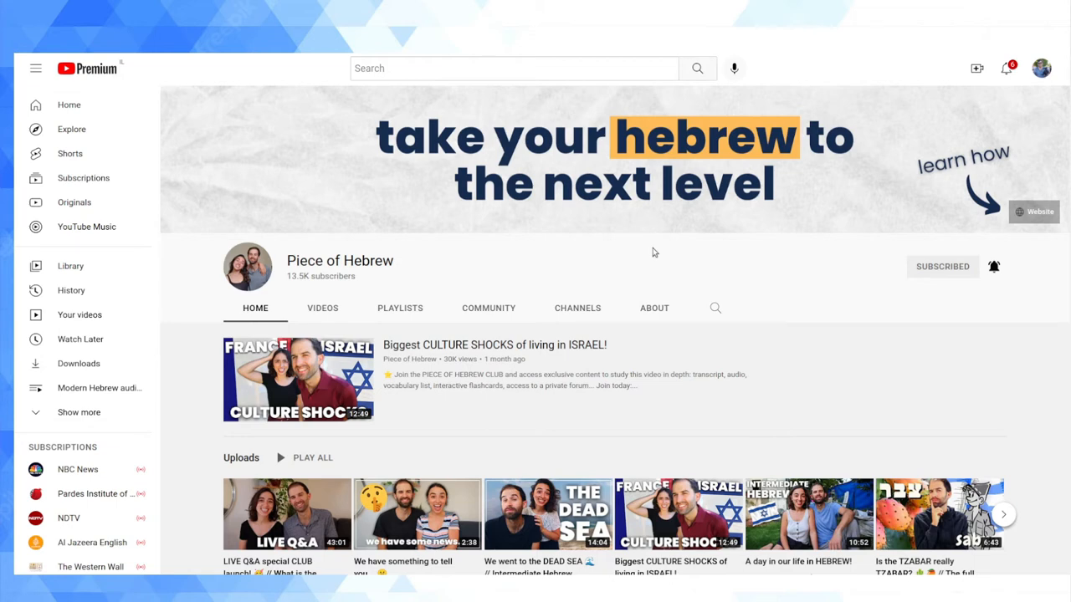
Step: Scroll the Piece of Hebrew channel page through its Uploads and Hebrew Vlogs rows
scroll("down", 3)
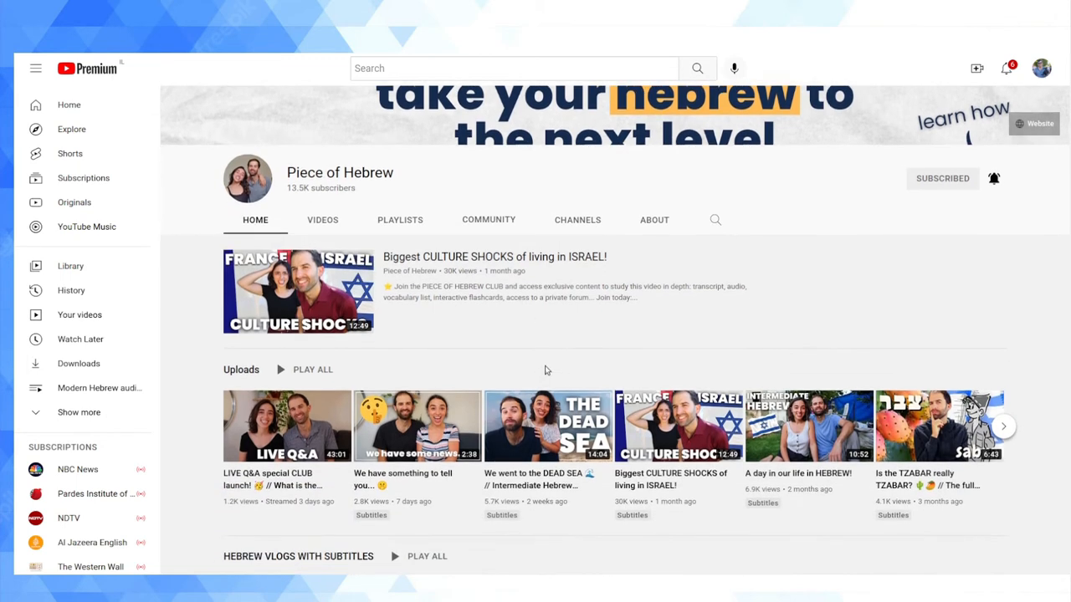
scroll("down", 3)
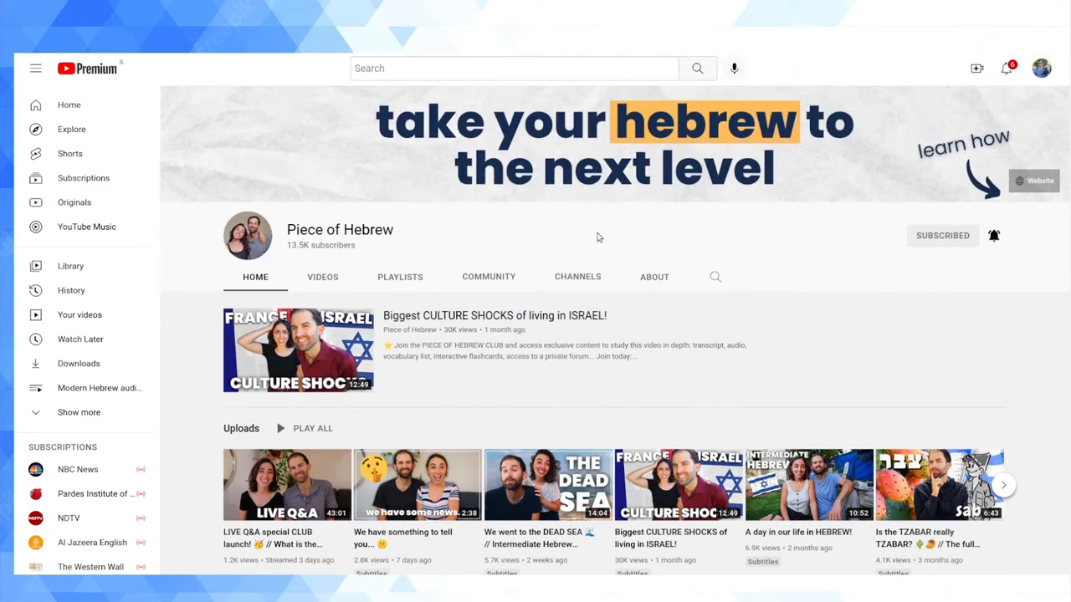
scroll("down", 3)
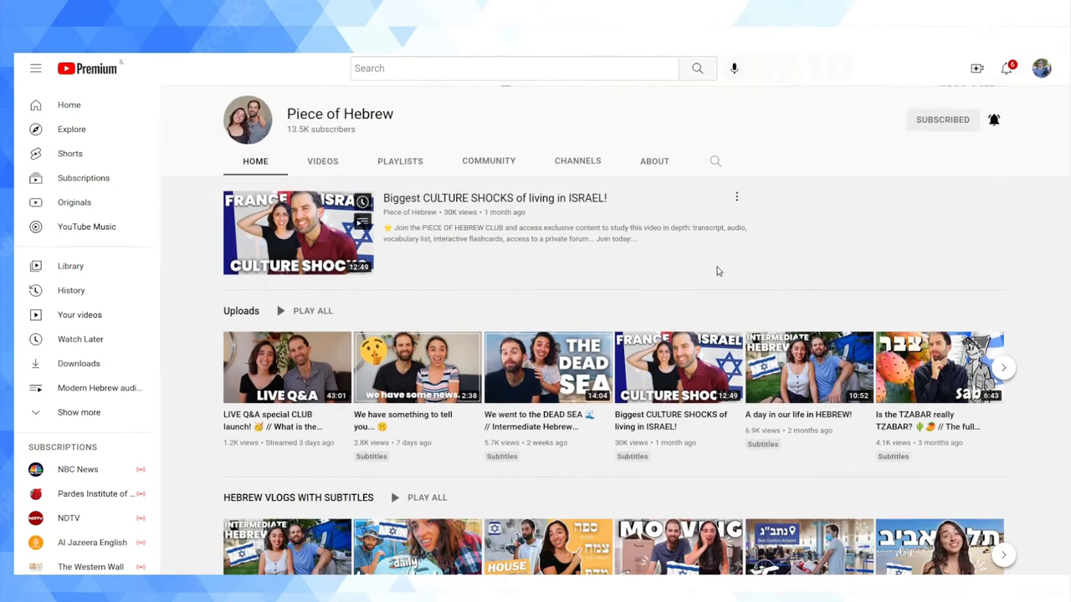
mouse_move(618, 305)
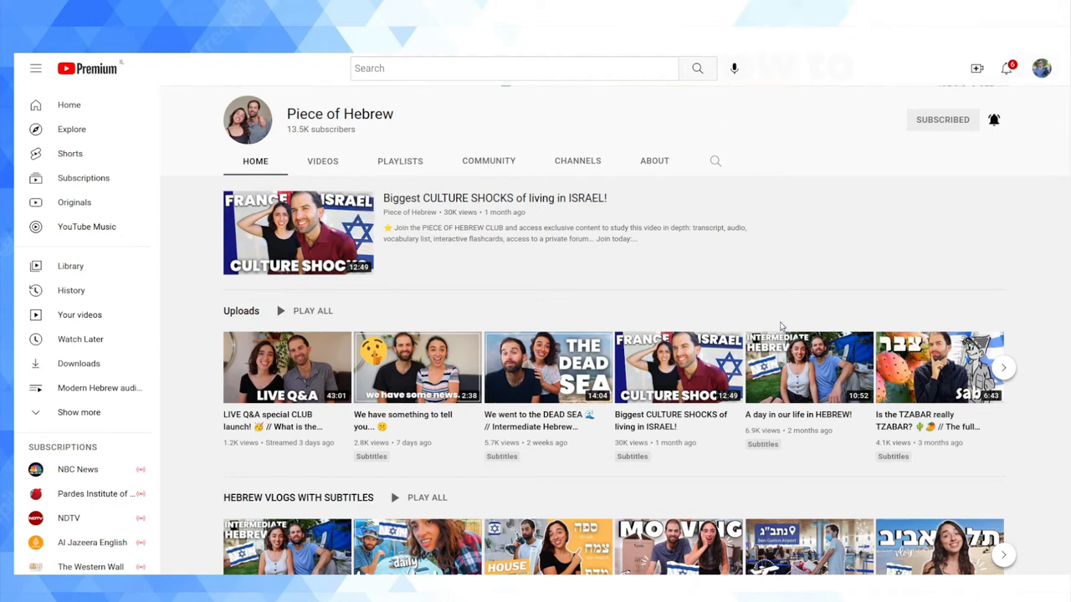
mouse_move(598, 316)
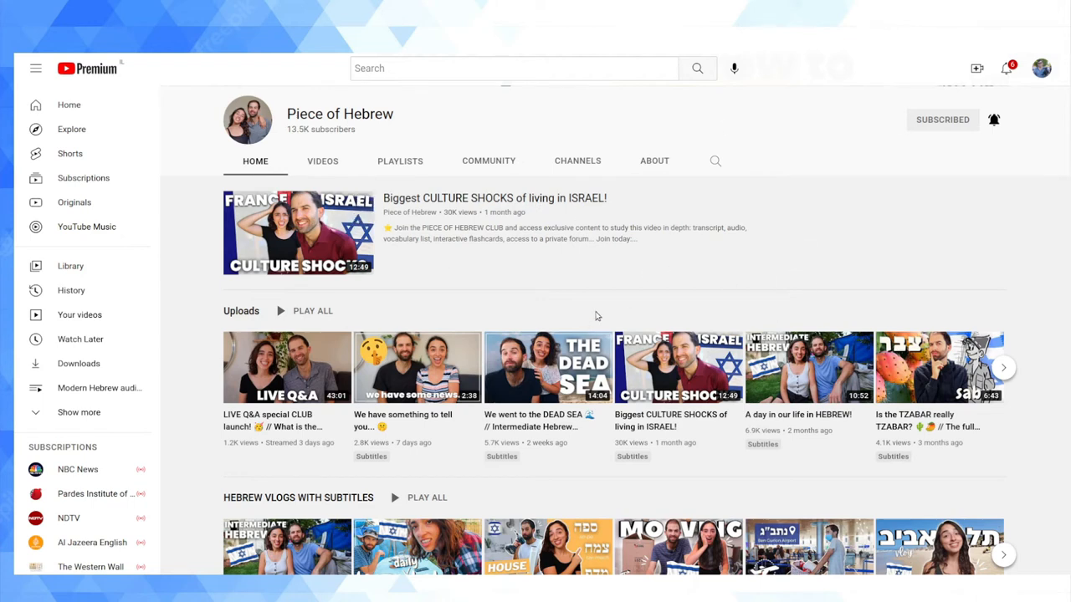
mouse_move(763, 110)
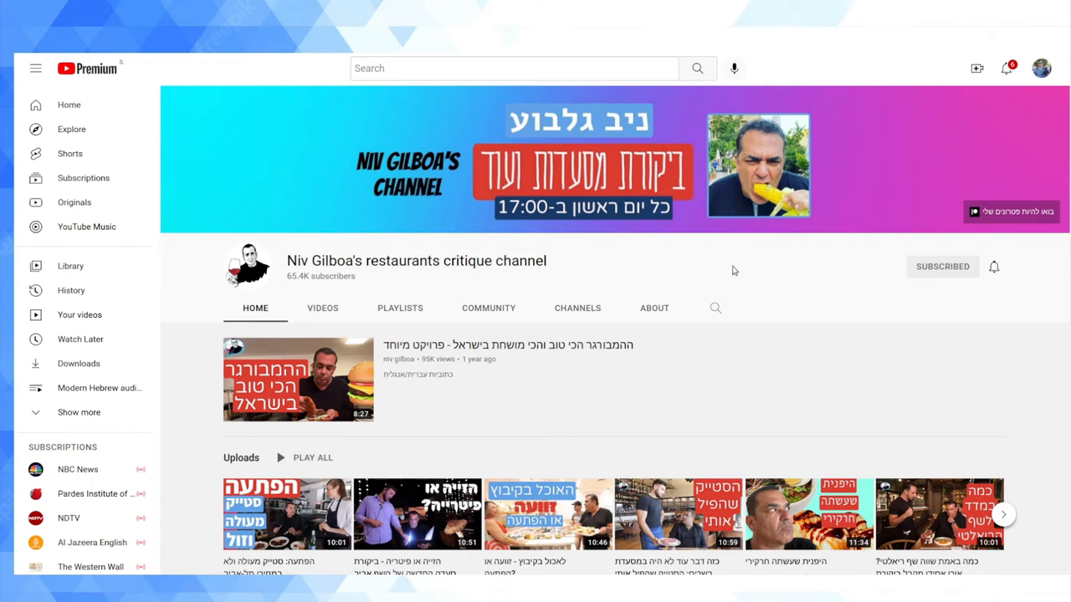
mouse_move(251, 176)
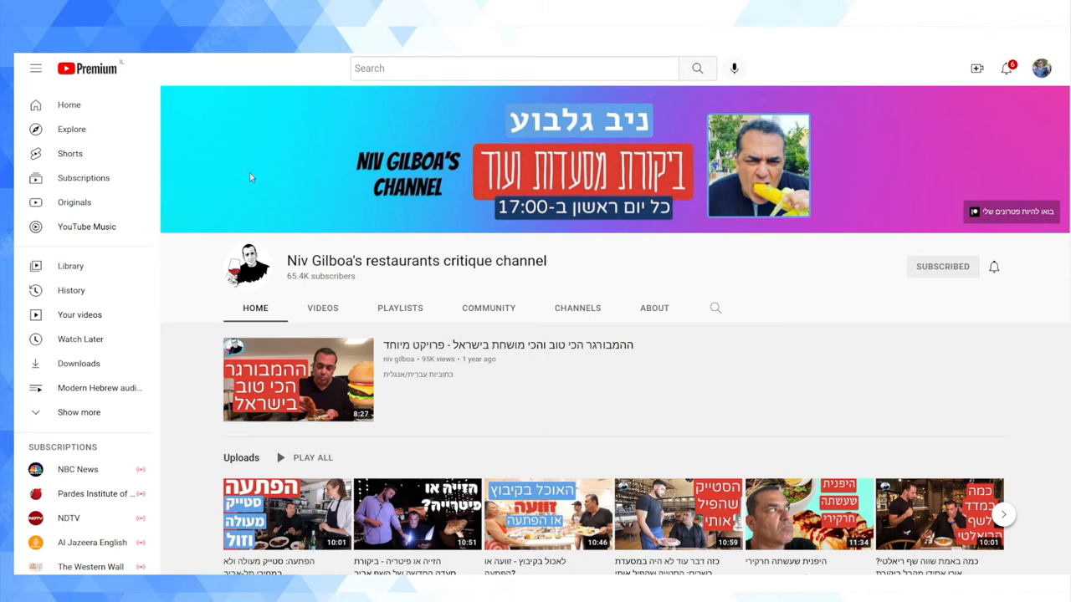
mouse_move(558, 235)
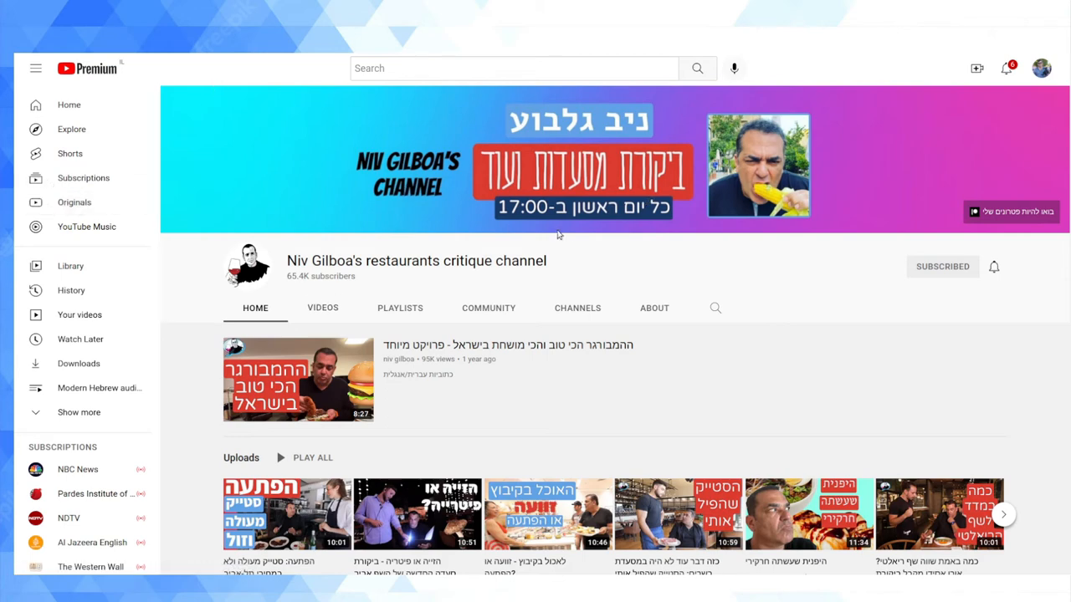
scroll("down", 3)
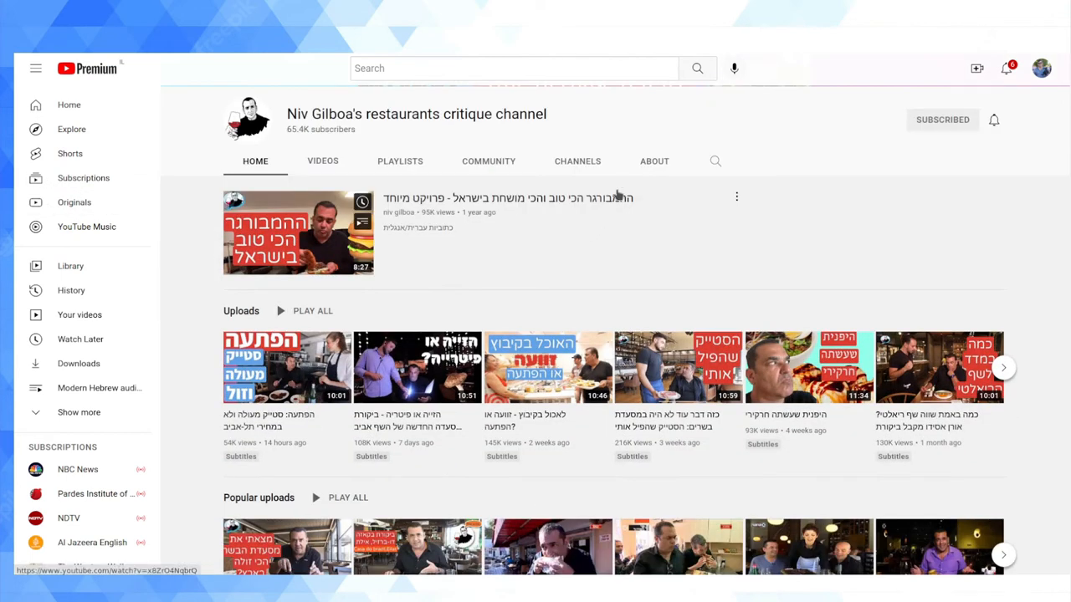
scroll("down", 3)
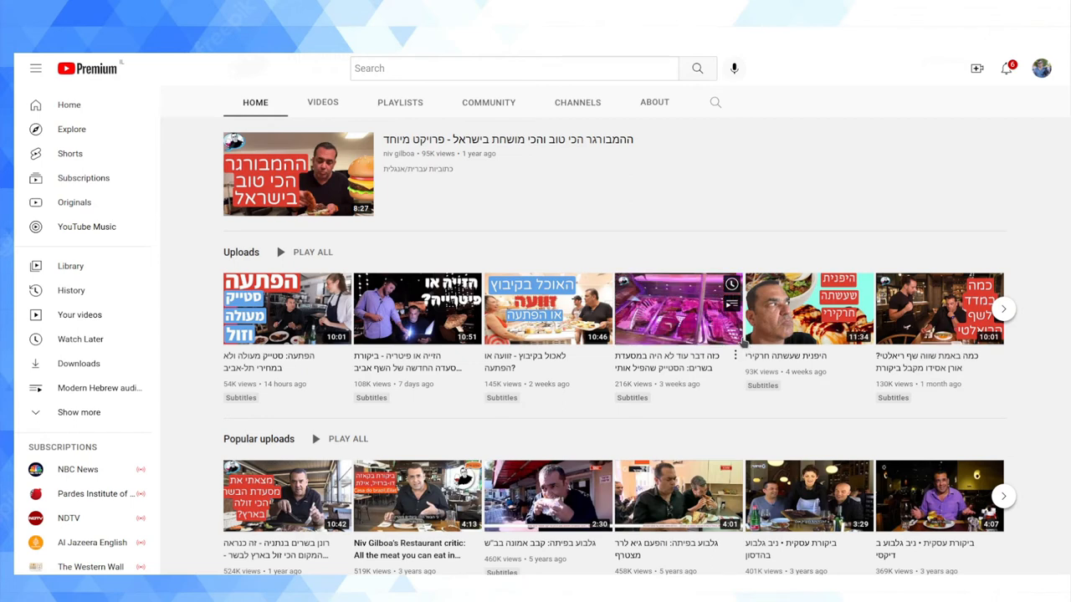
scroll("down", 3)
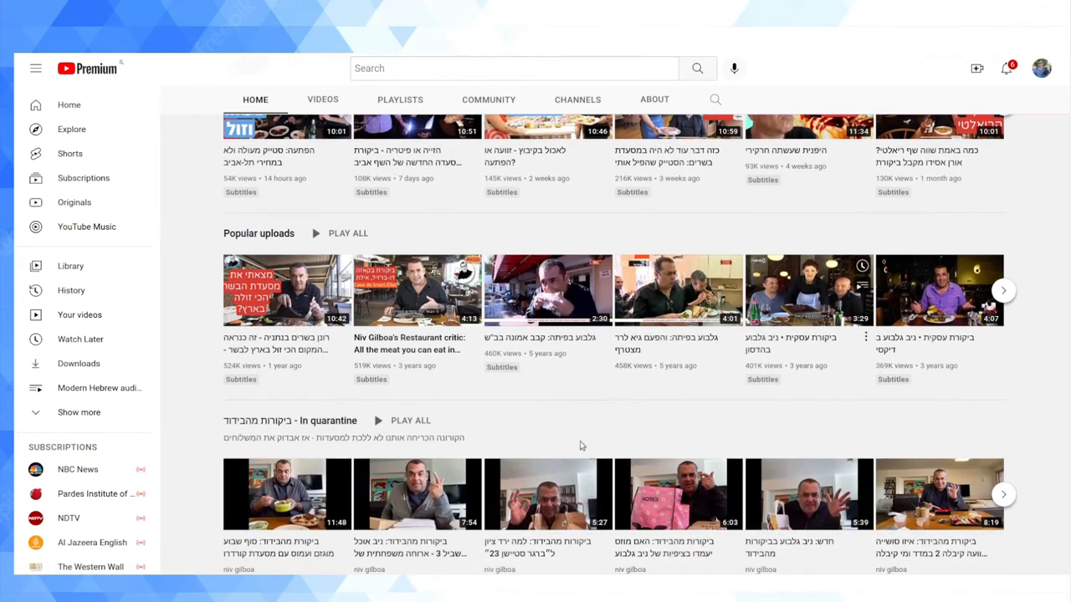
mouse_move(287, 291)
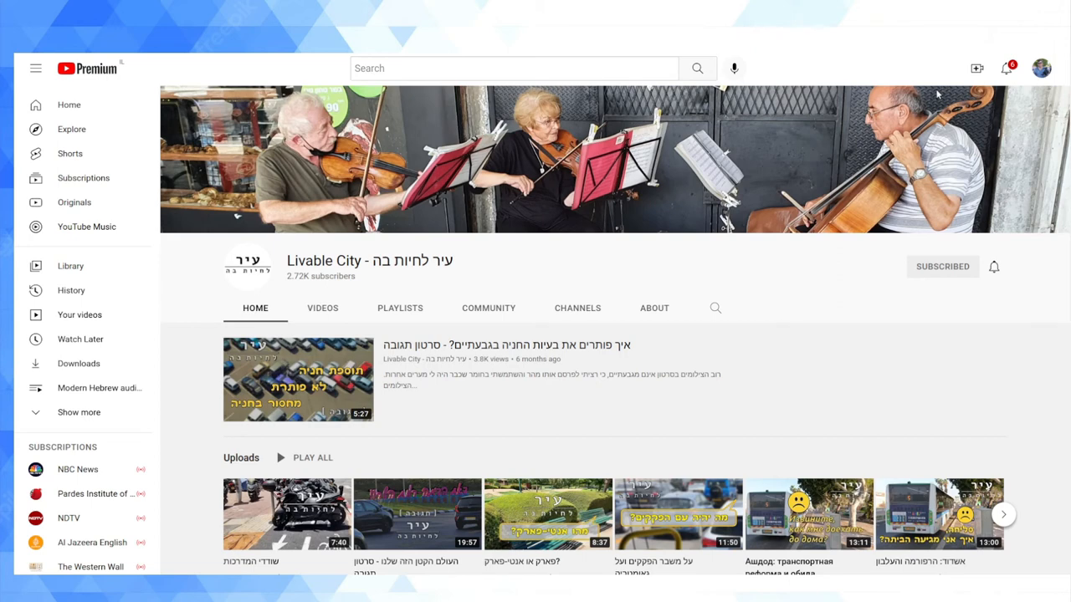
Step: Scroll the Livable City channel page down to its Uploads row
scroll("down", 3)
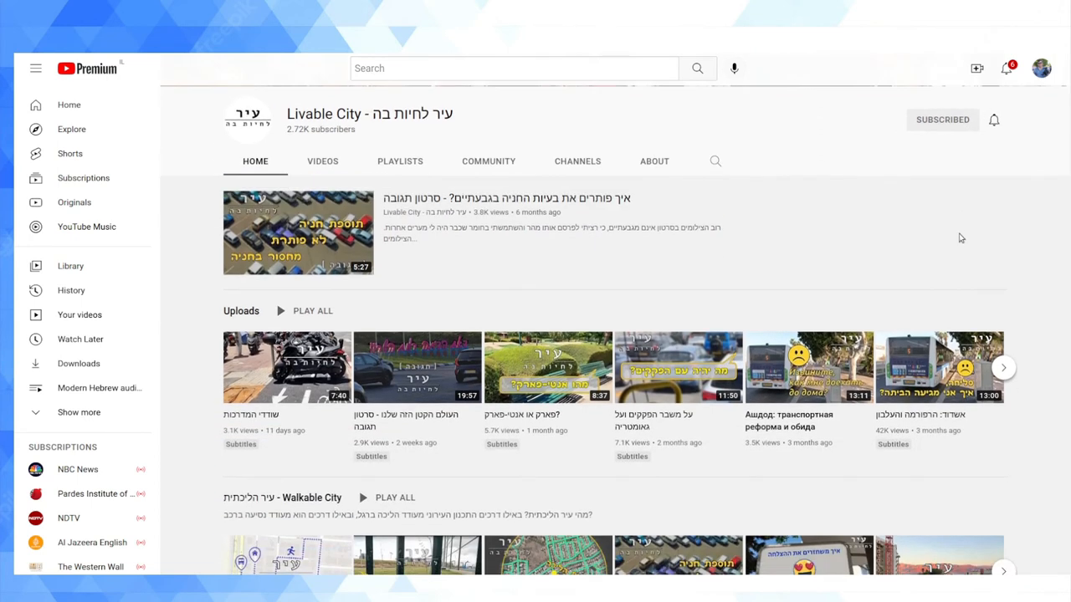